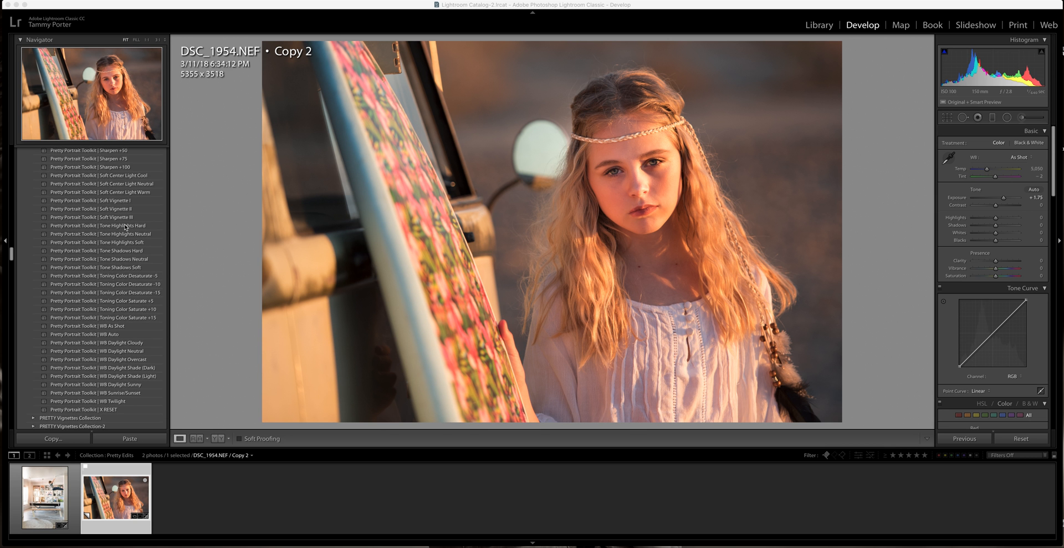
# Apply the Curve 2 Filmic, Split Tone Blue-Steel and Tint Overlay Blue Mist presets
pyautogui.scroll(-3)
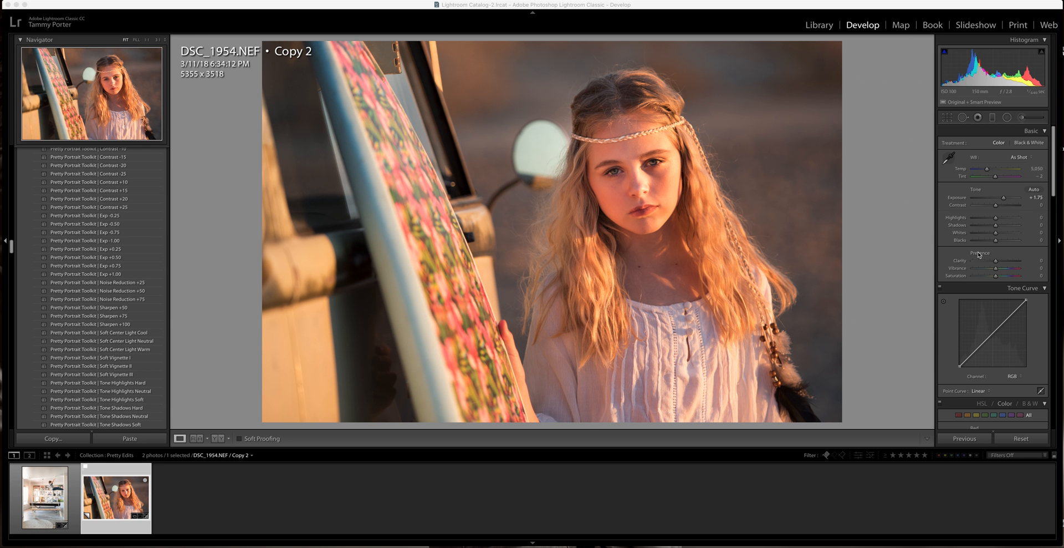
pyautogui.moveTo(956, 198)
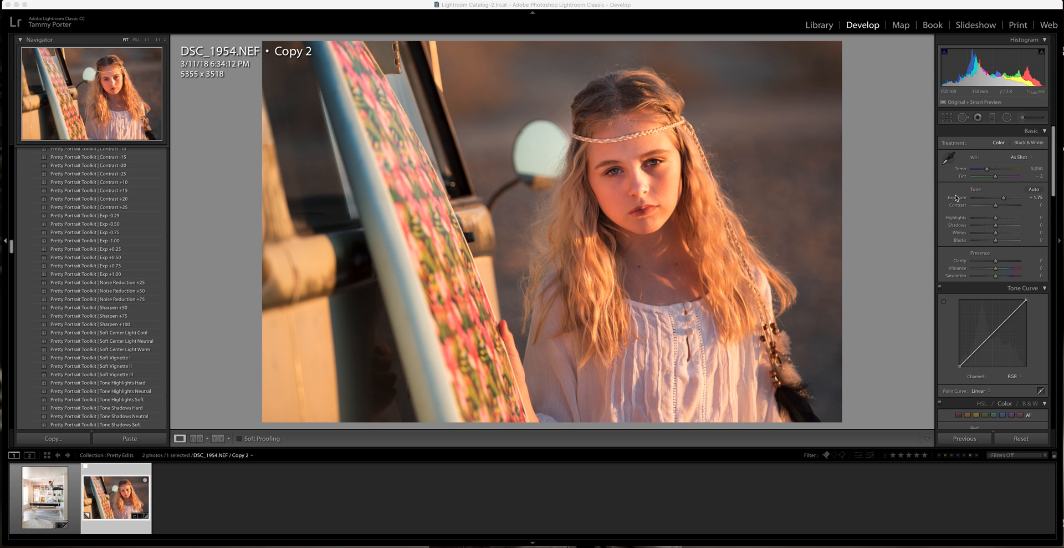
pyautogui.moveTo(355, 224)
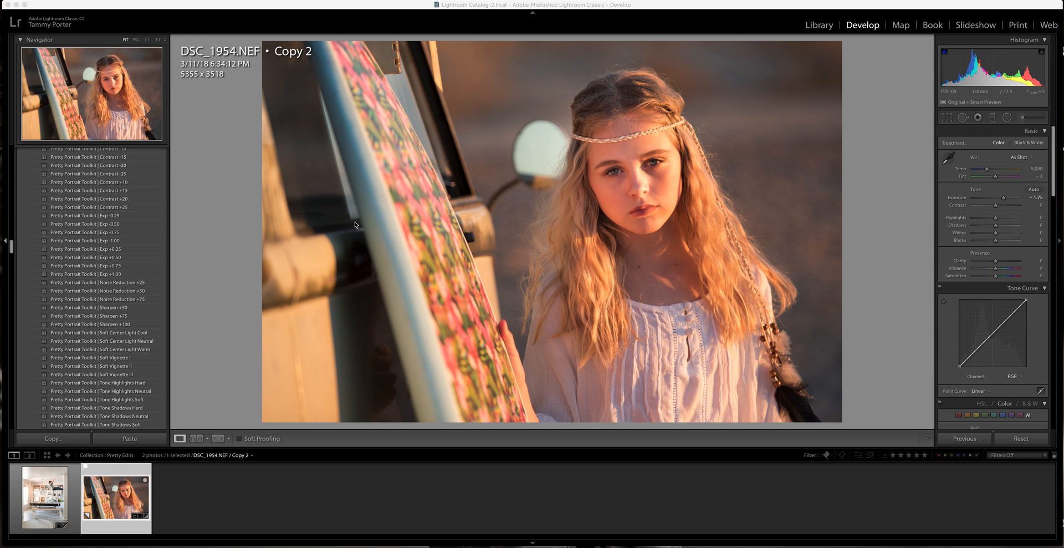
pyautogui.moveTo(790, 182)
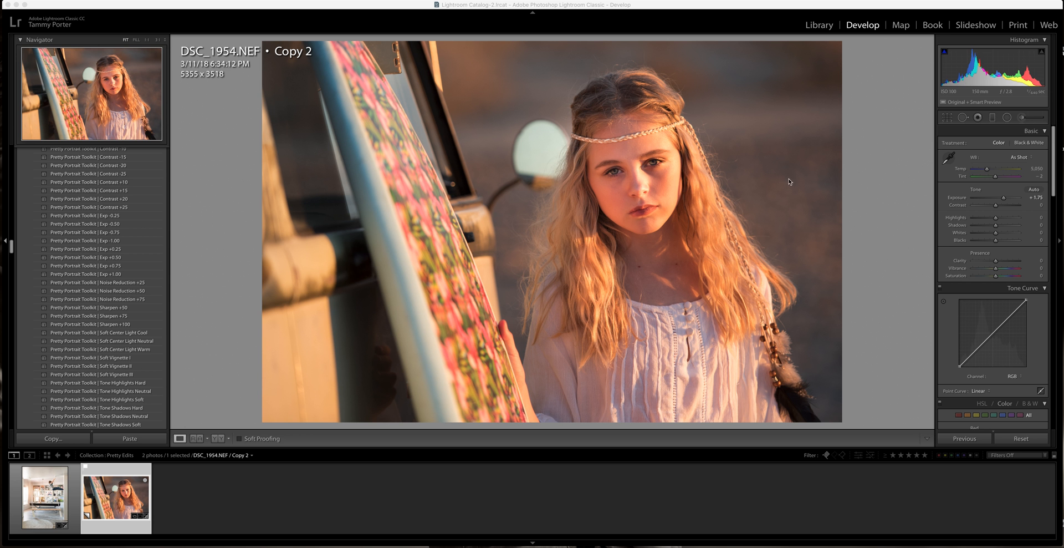
pyautogui.moveTo(593, 103)
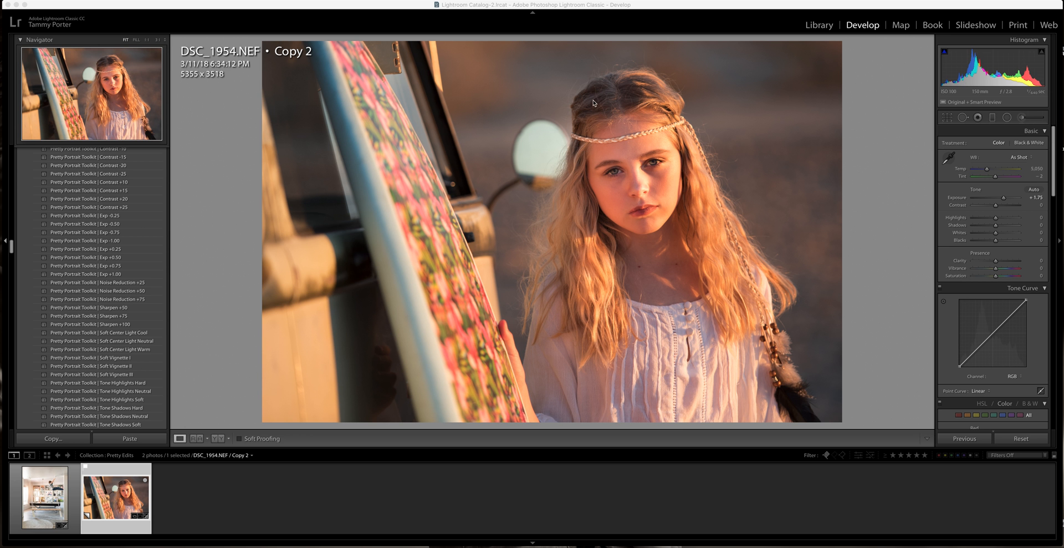
pyautogui.moveTo(505, 259)
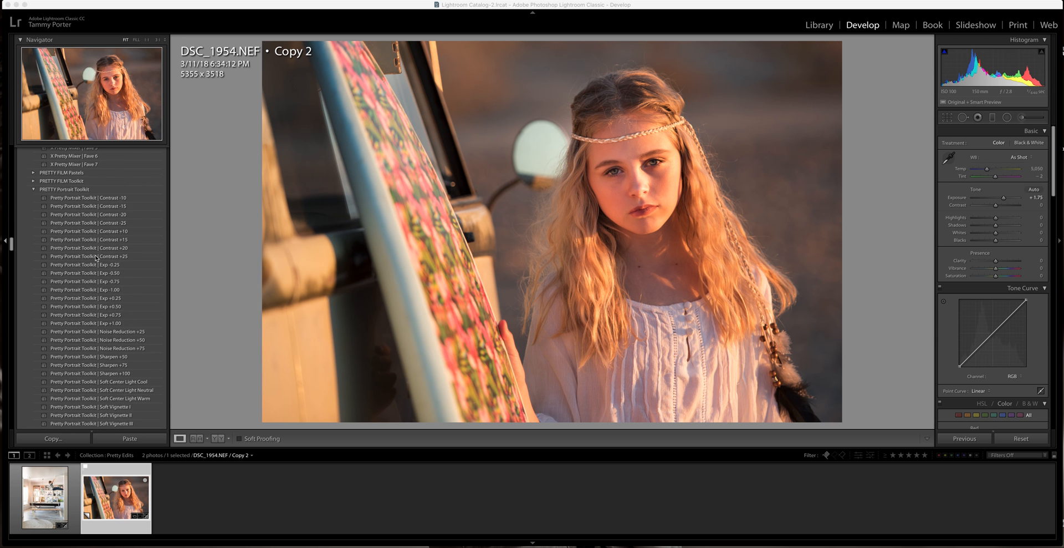
pyautogui.scroll(-3)
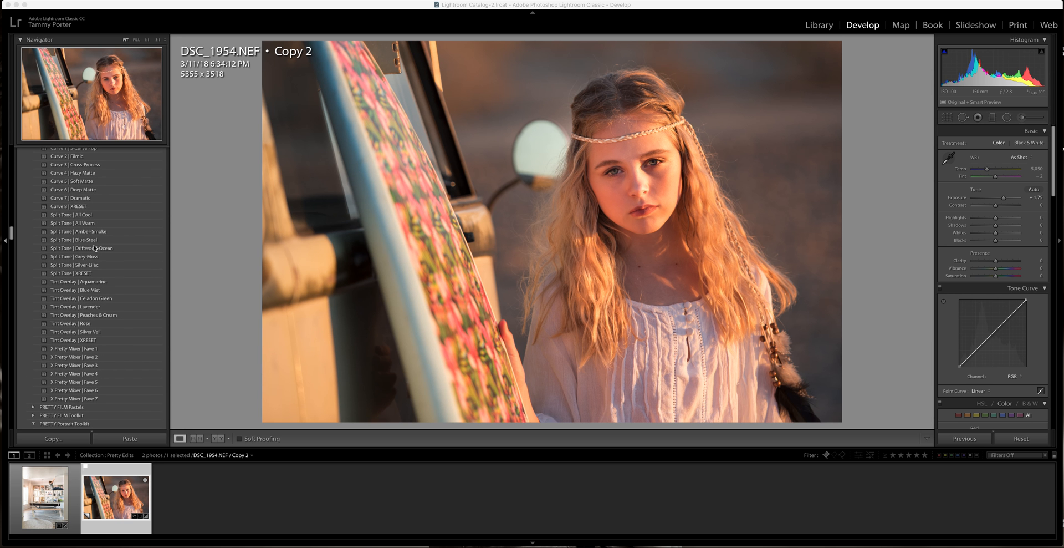
pyautogui.click(68, 156)
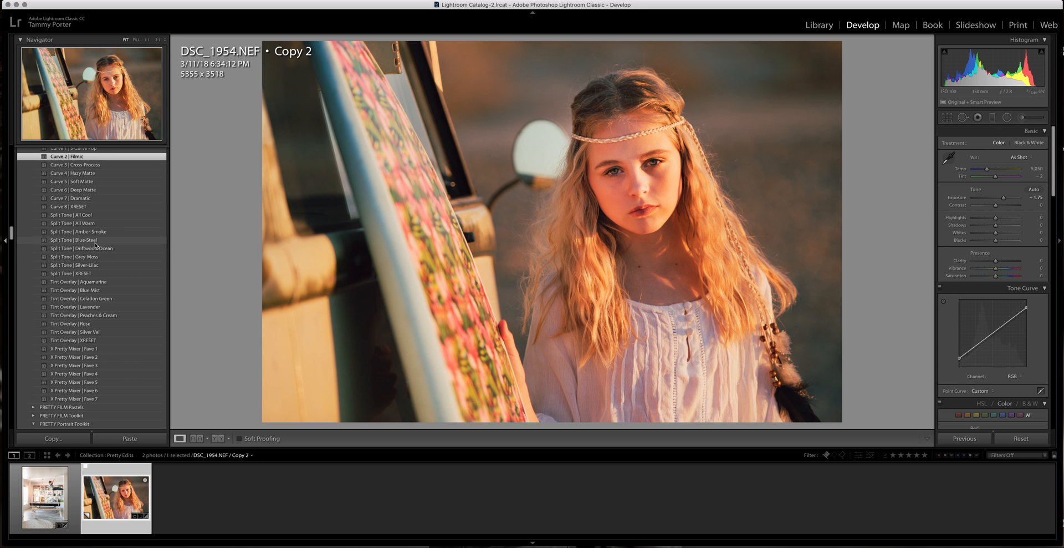
pyautogui.click(78, 240)
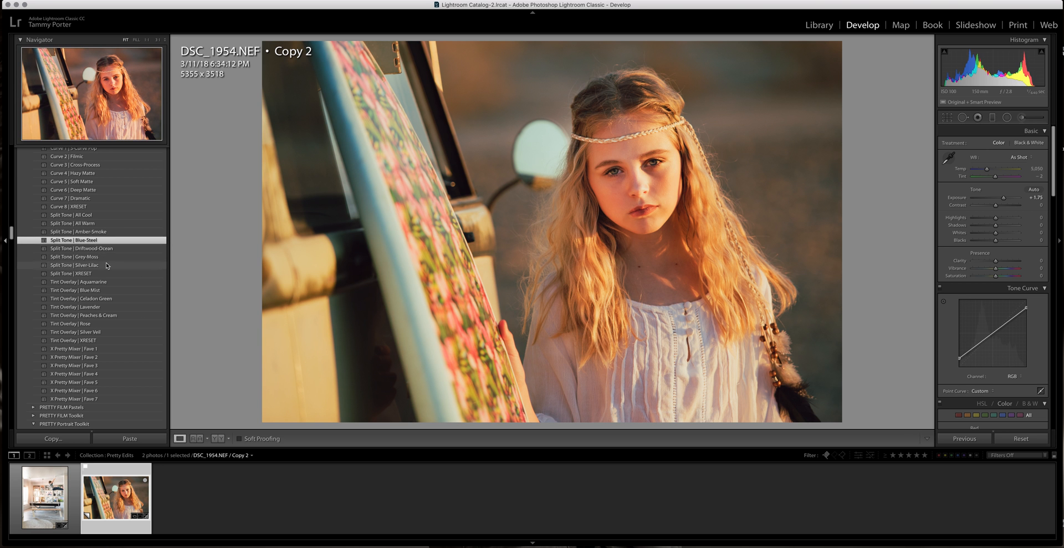
pyautogui.scroll(-3)
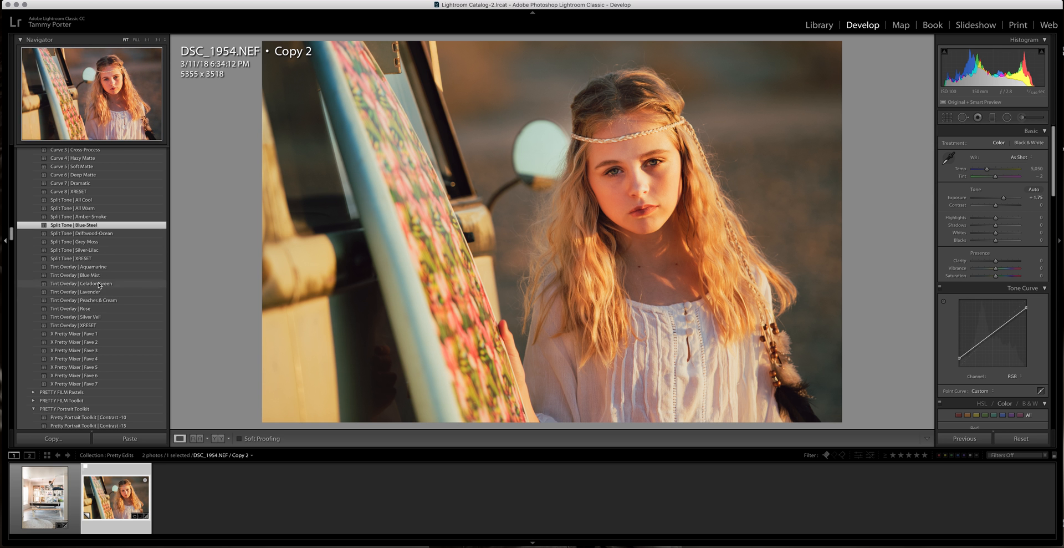
pyautogui.click(76, 275)
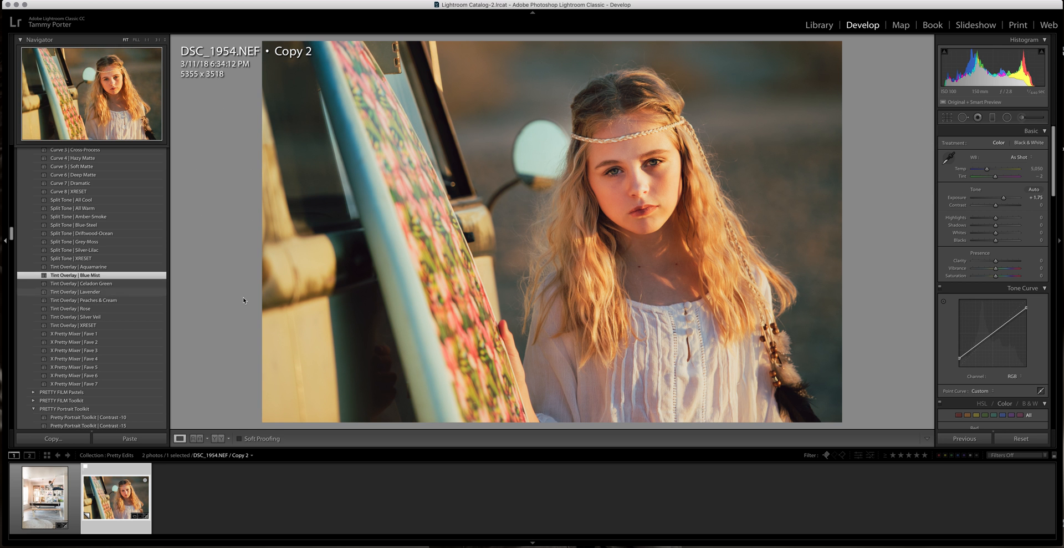
pyautogui.moveTo(625, 253)
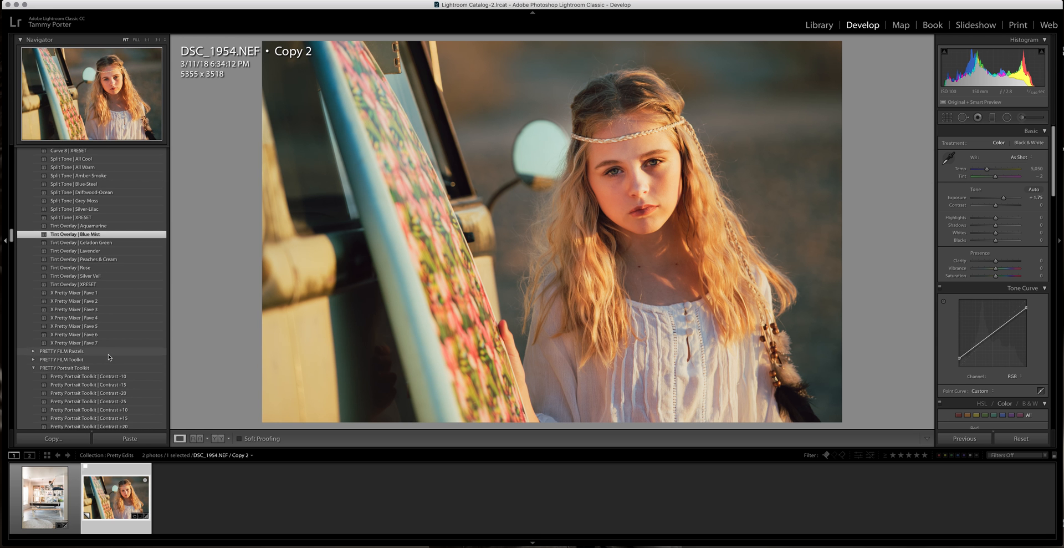
# Apply the Sharpen +50 preset from the Pretty Portrait Toolkit
pyautogui.scroll(-3)
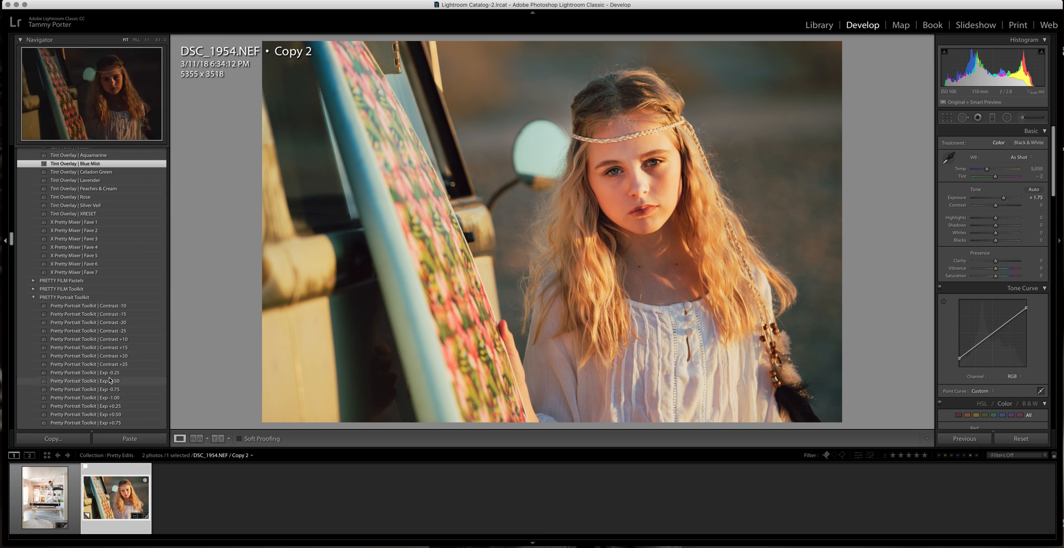
pyautogui.scroll(-3)
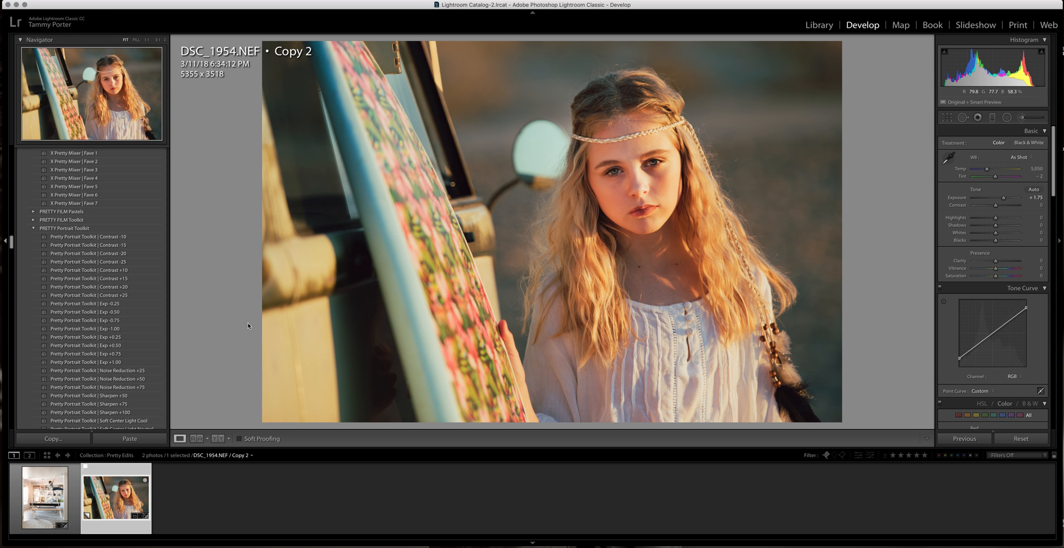
pyautogui.scroll(-3)
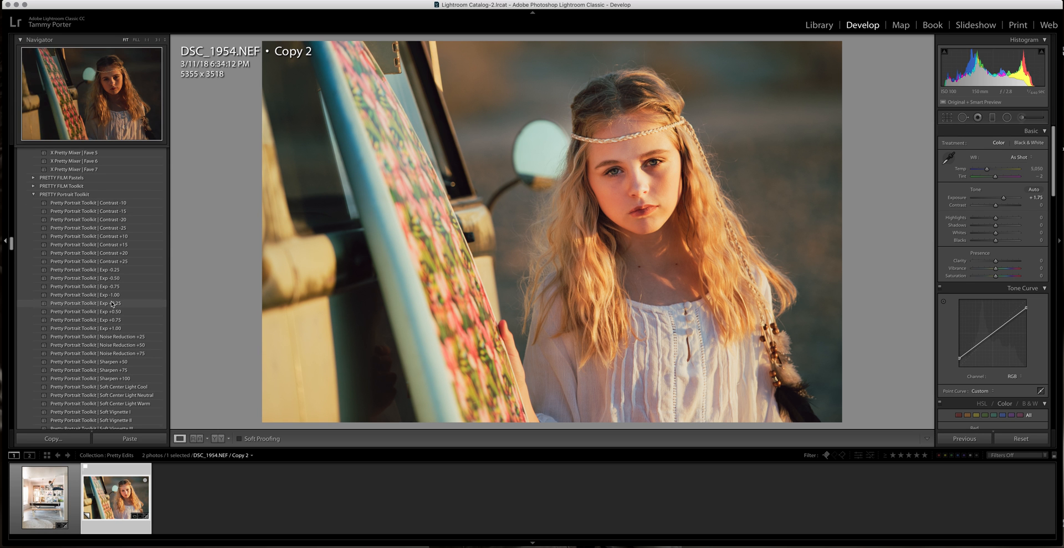
pyautogui.scroll(-3)
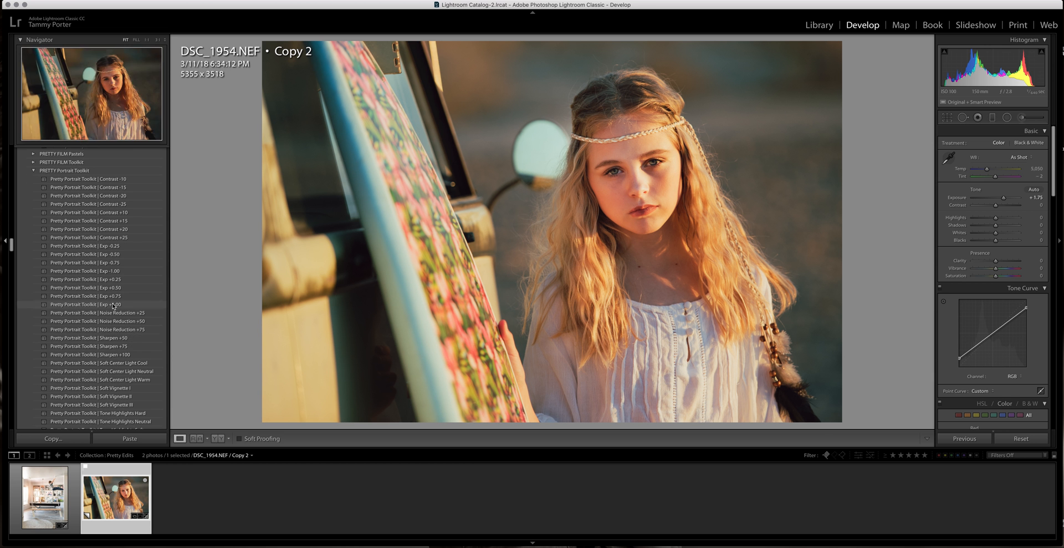
pyautogui.click(88, 337)
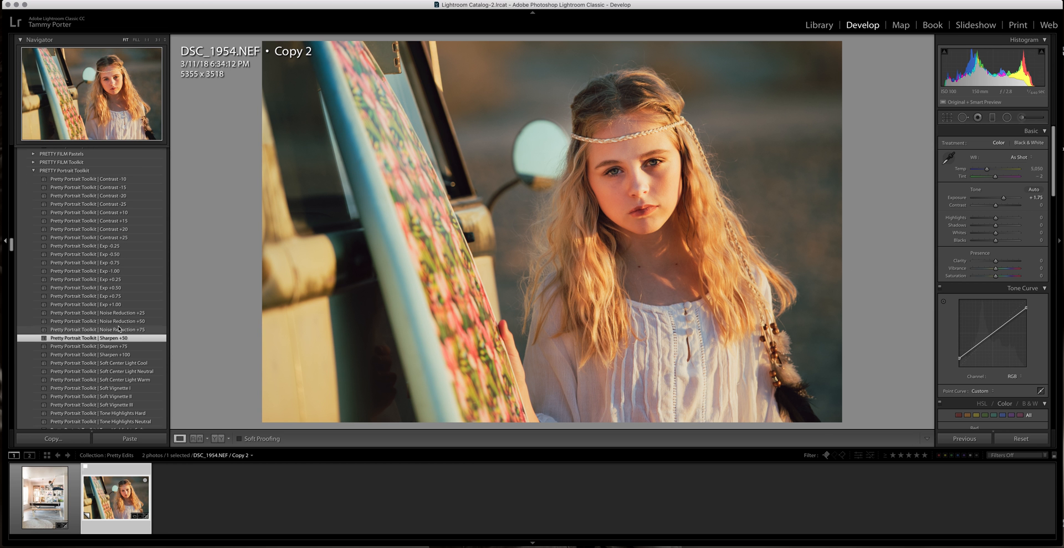
# Apply the WB Summer/Sunset white balance preset
pyautogui.scroll(-3)
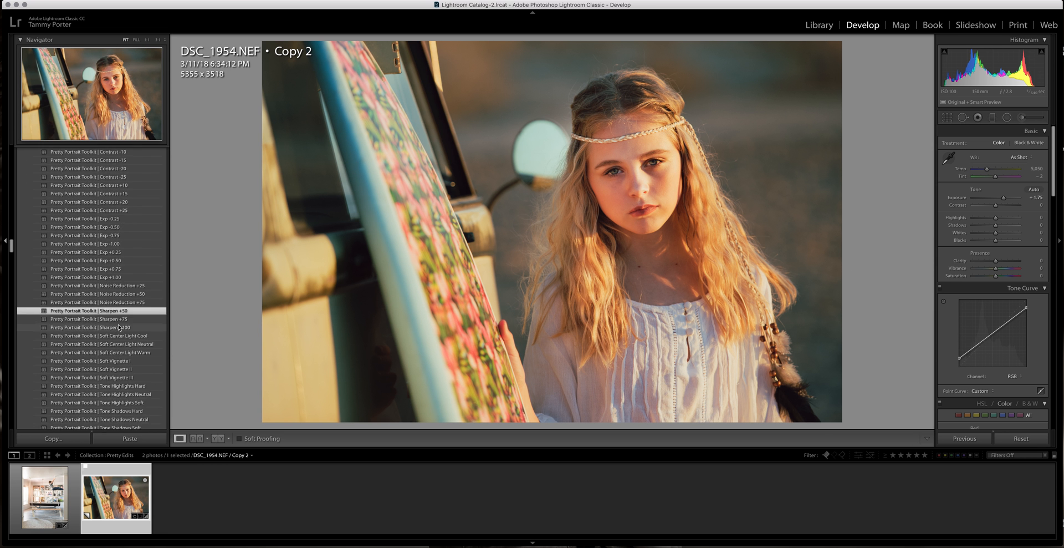
pyautogui.scroll(-3)
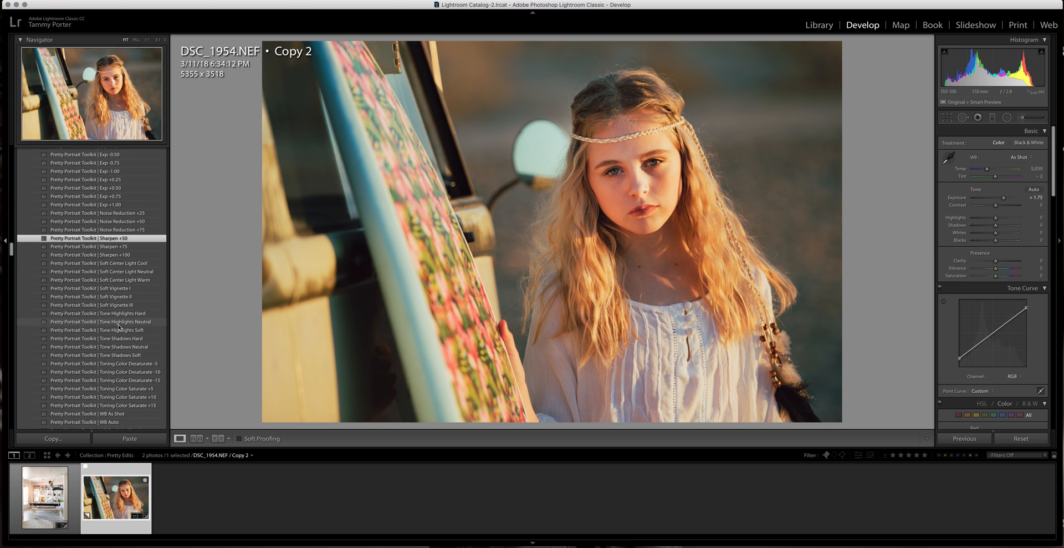
pyautogui.scroll(-3)
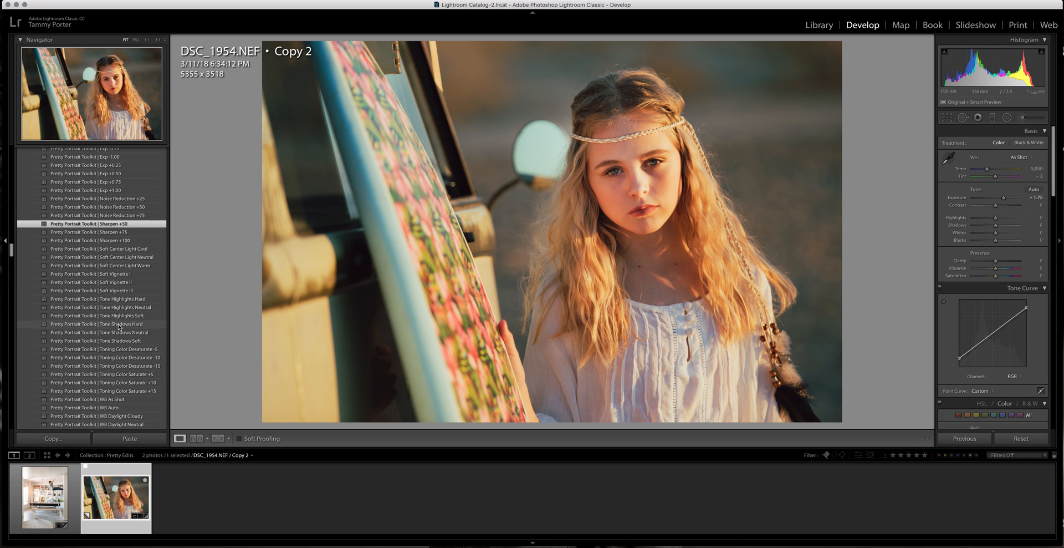
pyautogui.scroll(-3)
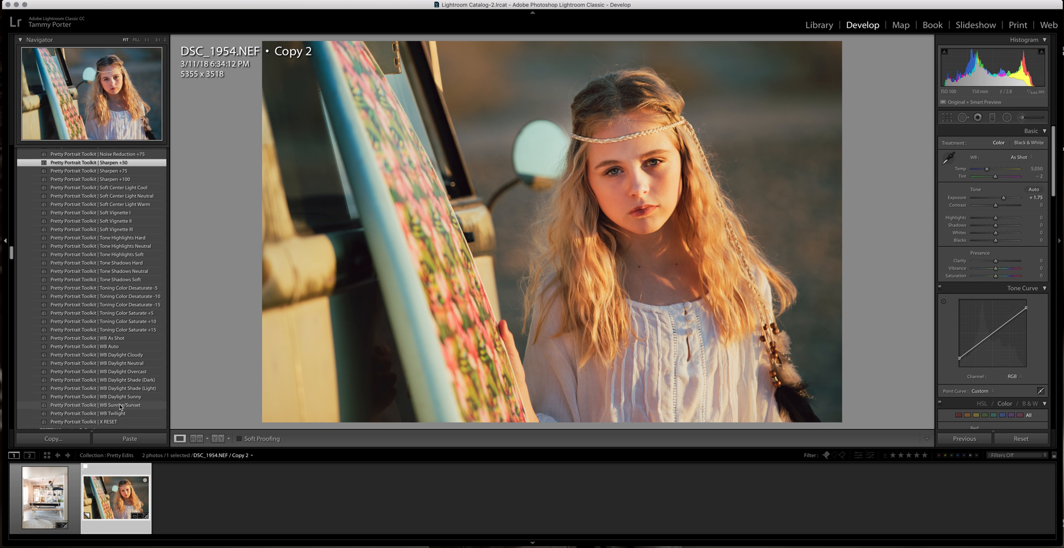
pyautogui.click(98, 405)
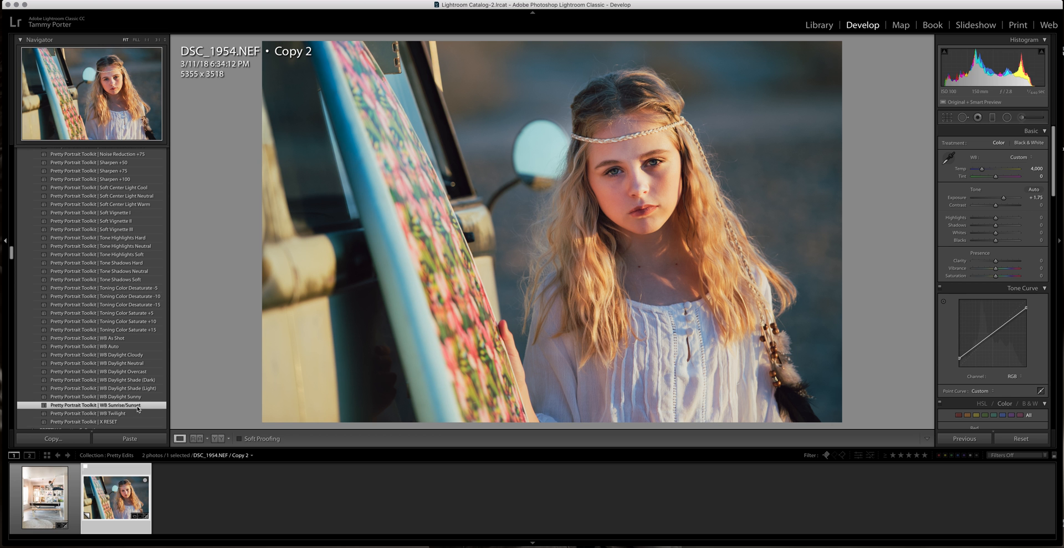
pyautogui.moveTo(399, 251)
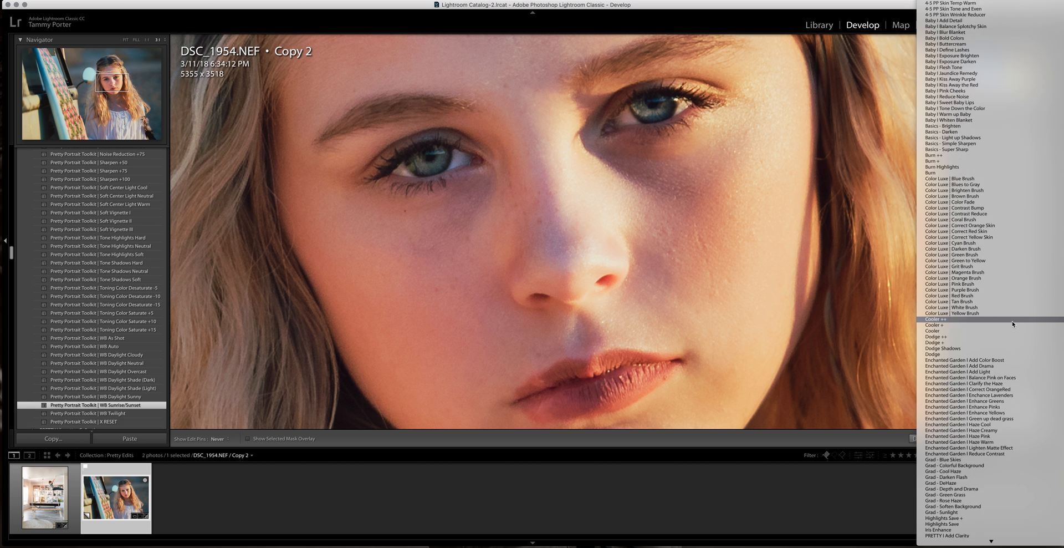
# Set the Adjustment Brush effect to PRETTY | Eye and Teeth Whitener
pyautogui.scroll(-3)
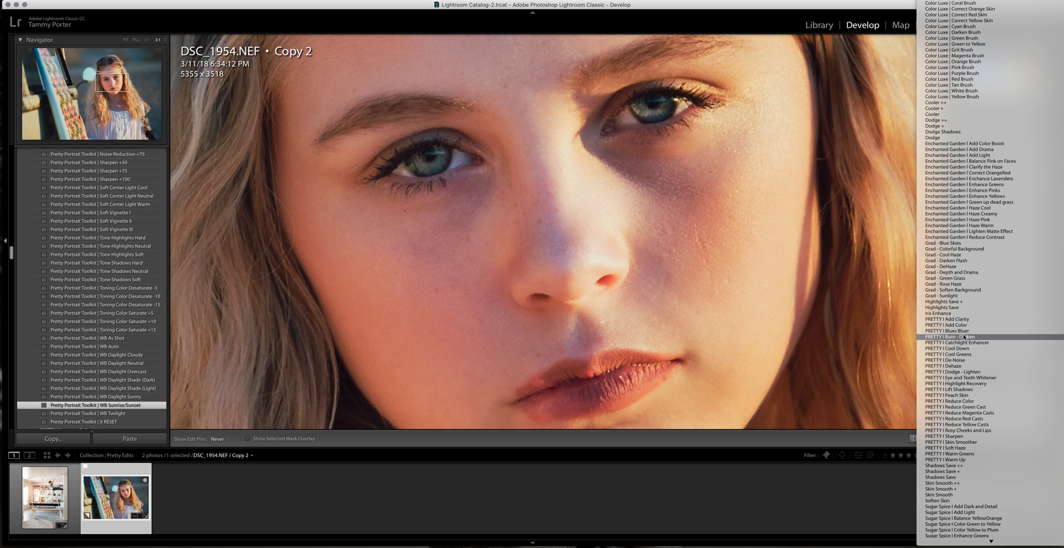
pyautogui.click(957, 336)
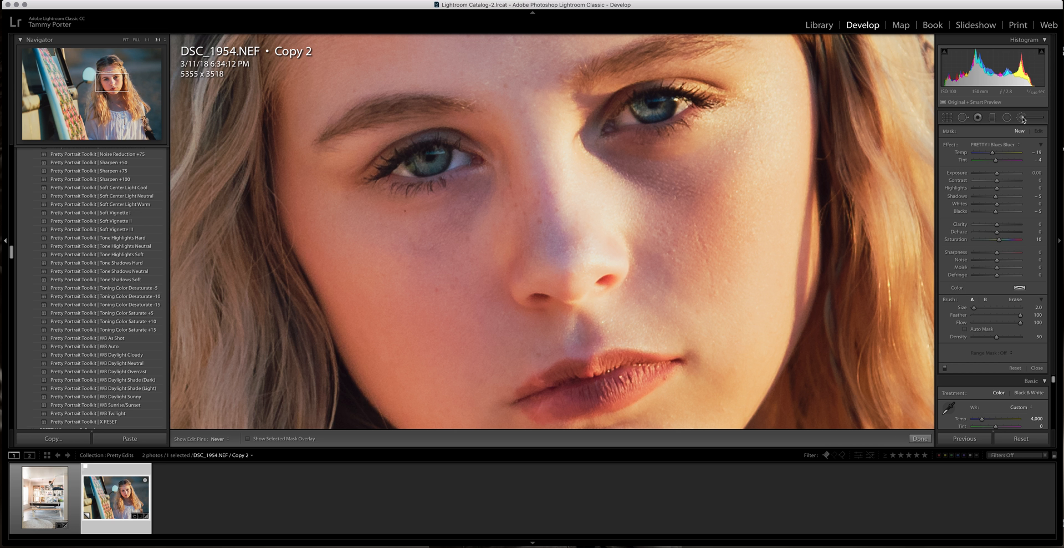
pyautogui.click(998, 145)
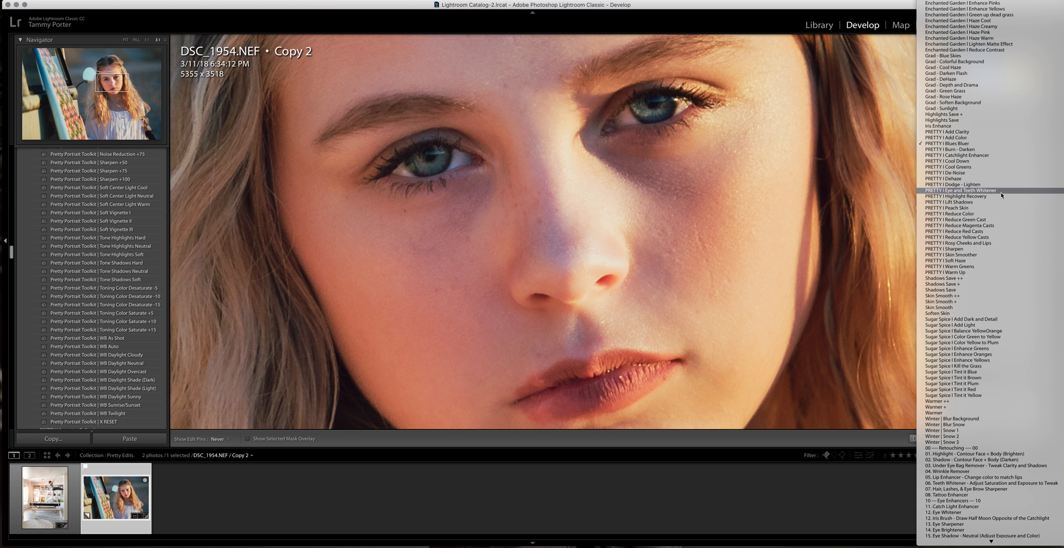
pyautogui.moveTo(950, 173)
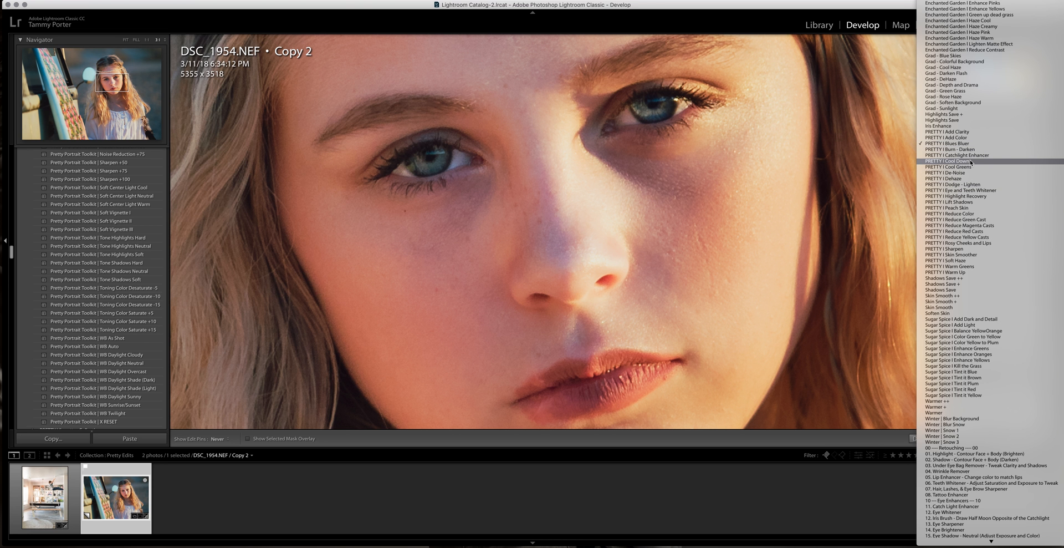
pyautogui.click(958, 164)
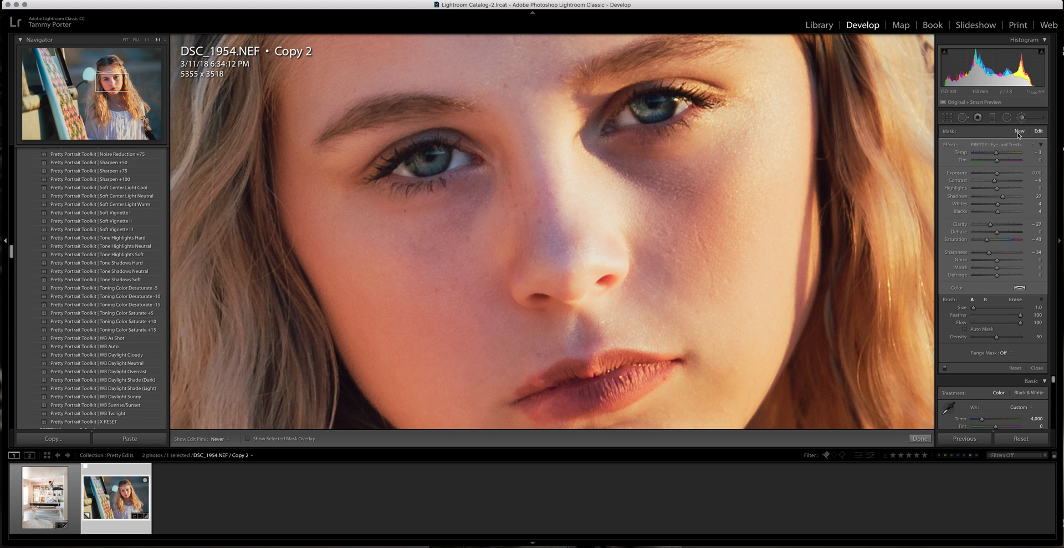
# Start a new Skin Smoother brush adjustment and paint it onto the girl's cheek
pyautogui.click(1004, 144)
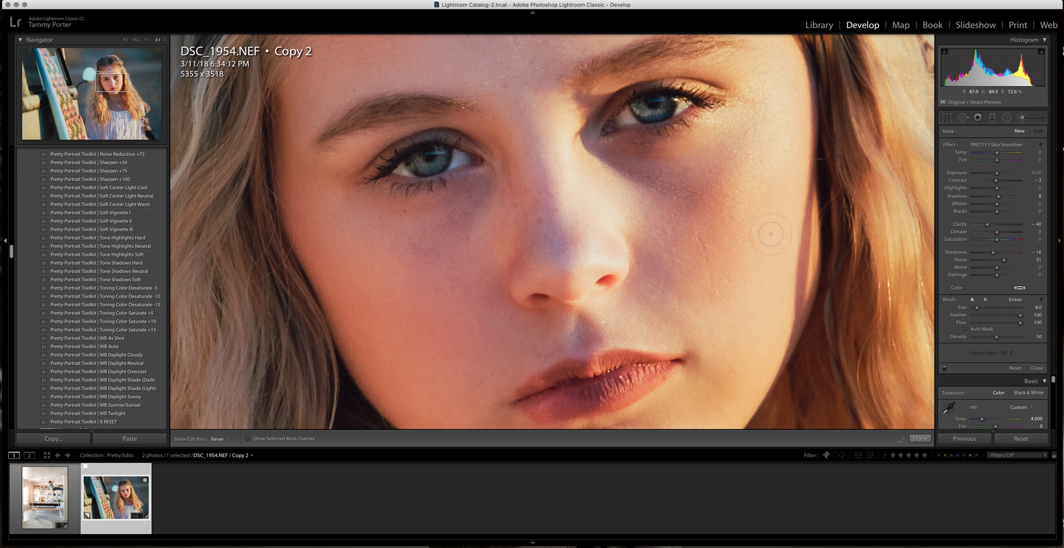
pyautogui.click(552, 244)
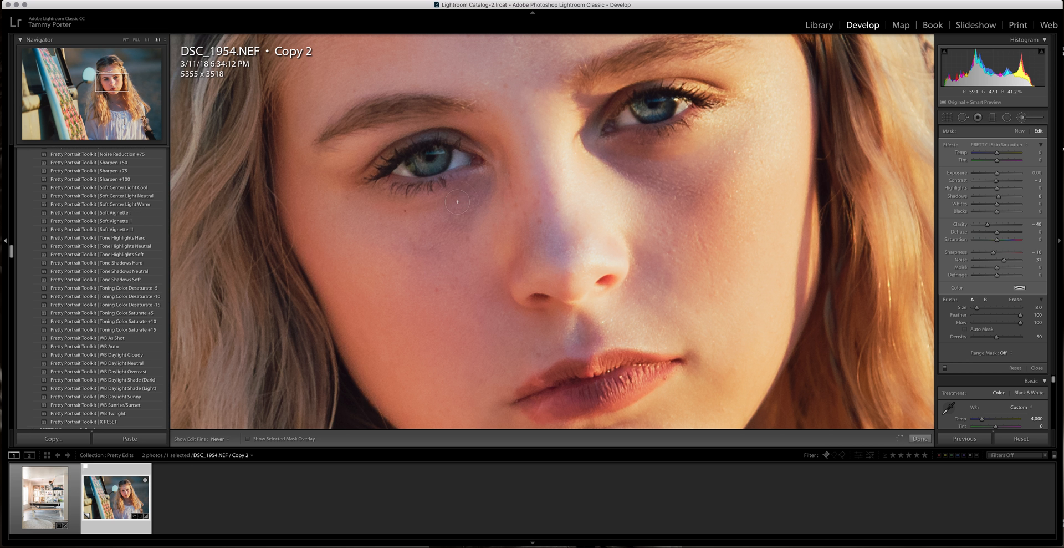
pyautogui.moveTo(462, 254)
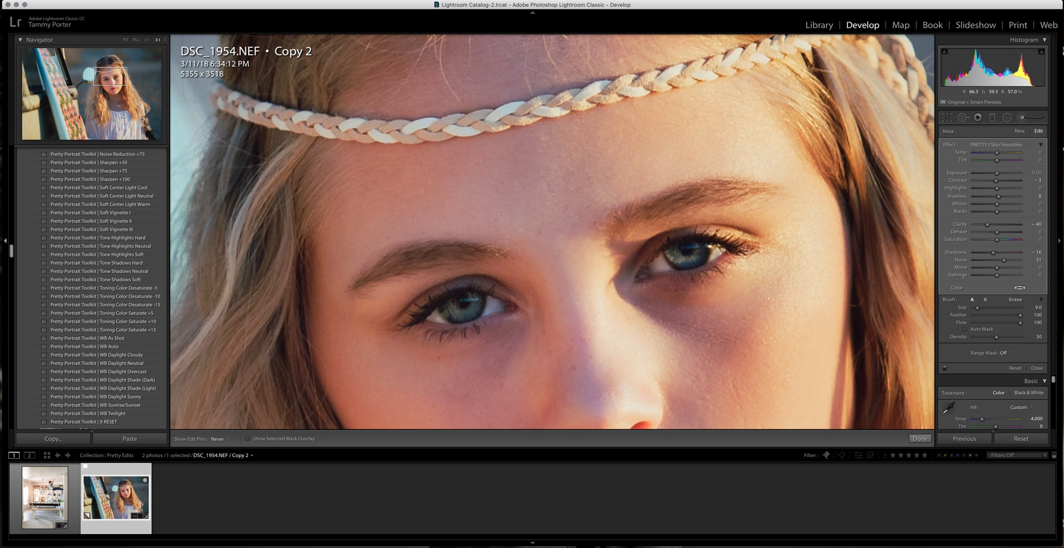
pyautogui.moveTo(692, 121)
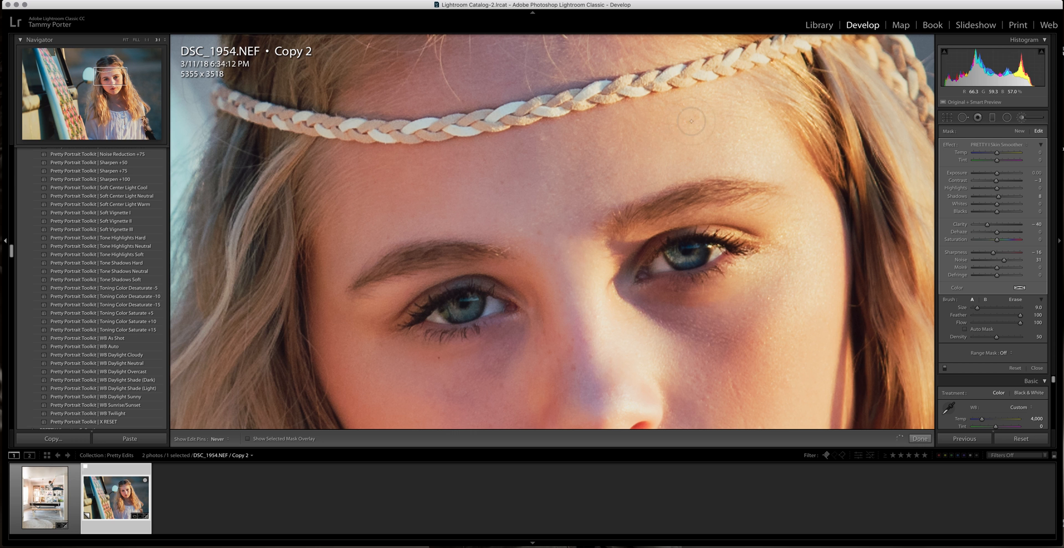
pyautogui.moveTo(643, 177)
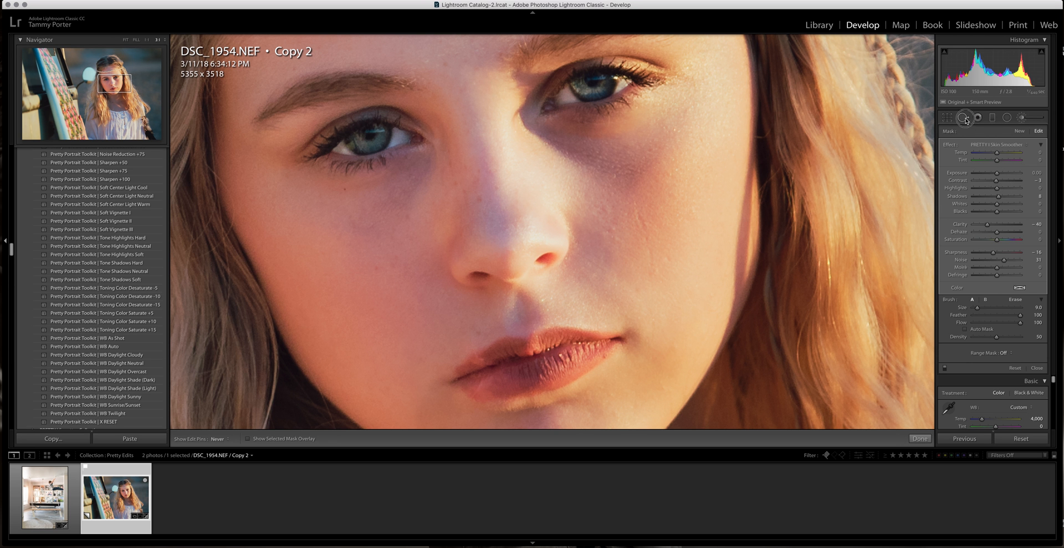
# Heal a blemish near the lips with Spot Removal, moving the source to clean skin
pyautogui.click(978, 118)
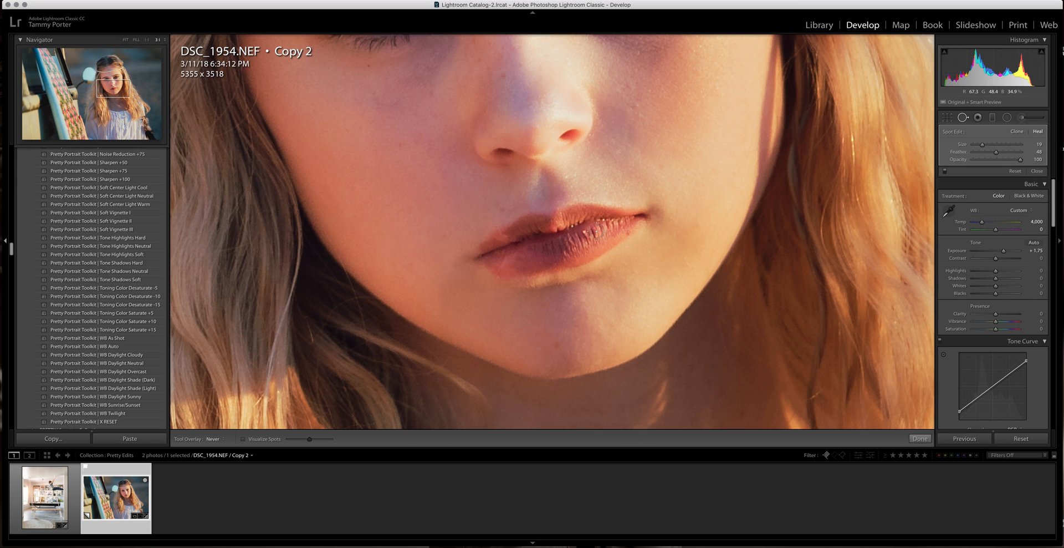
pyautogui.click(596, 232)
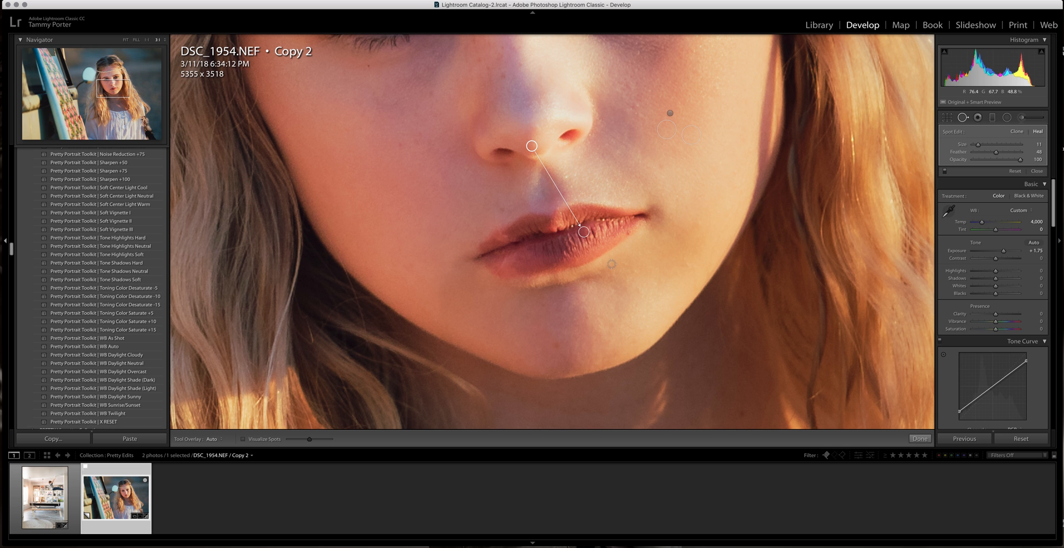
pyautogui.moveTo(533, 145); pyautogui.dragTo(562, 190)
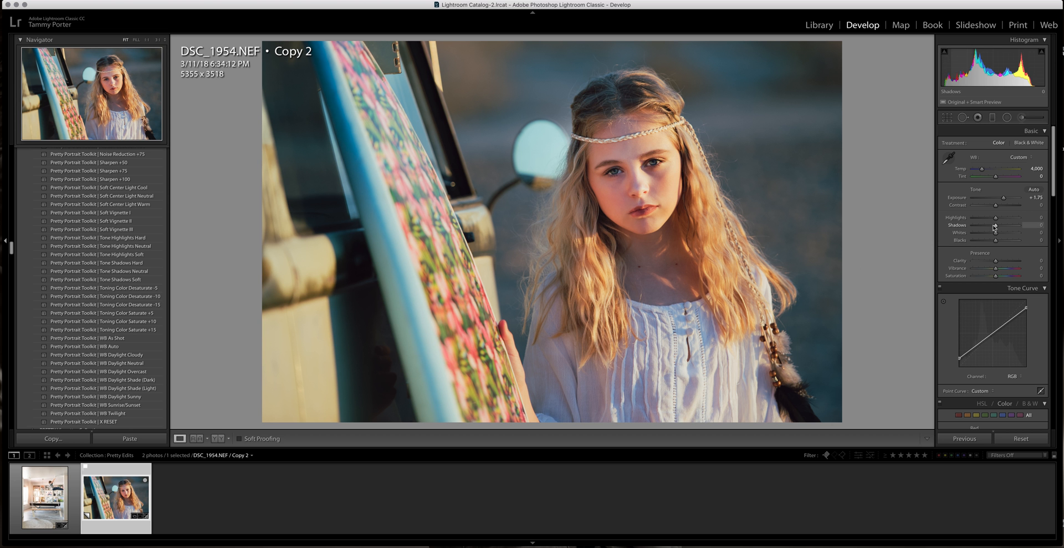
# Drag the Basic panel's Shadows slider up in stages until it reaches +50
pyautogui.moveTo(997, 227); pyautogui.dragTo(1003, 227)
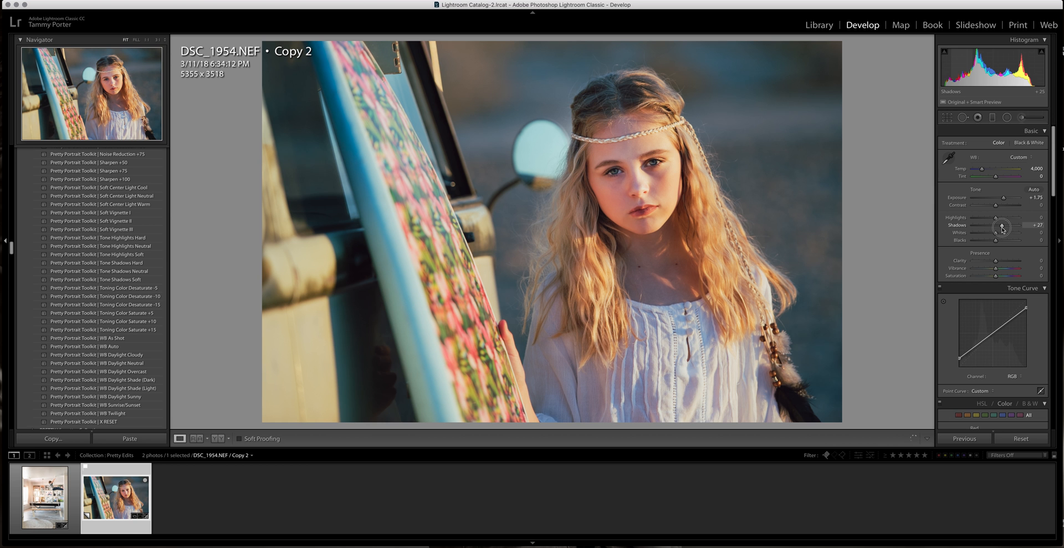
pyautogui.moveTo(1001, 227); pyautogui.dragTo(1007, 228)
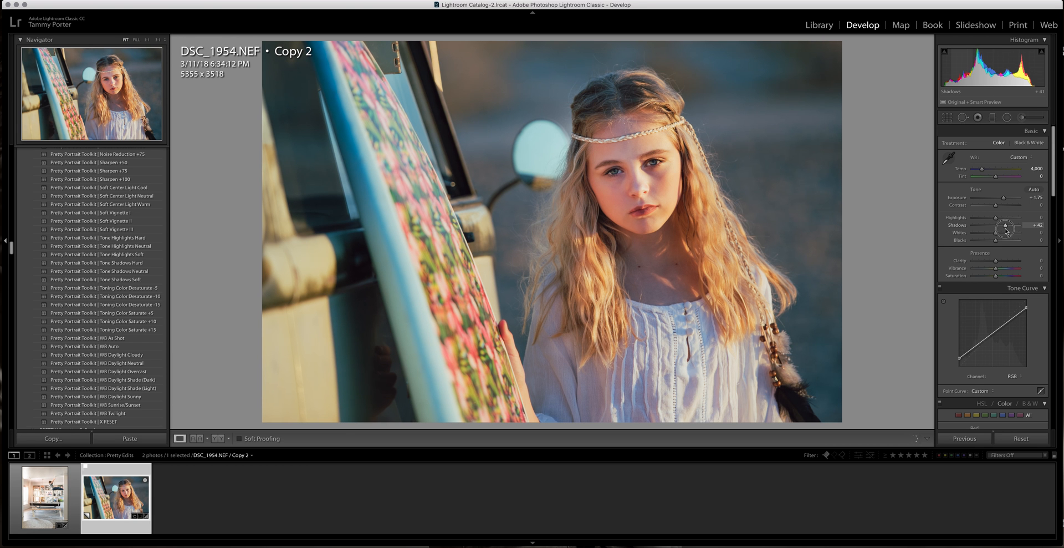
pyautogui.moveTo(1007, 227); pyautogui.dragTo(1010, 227)
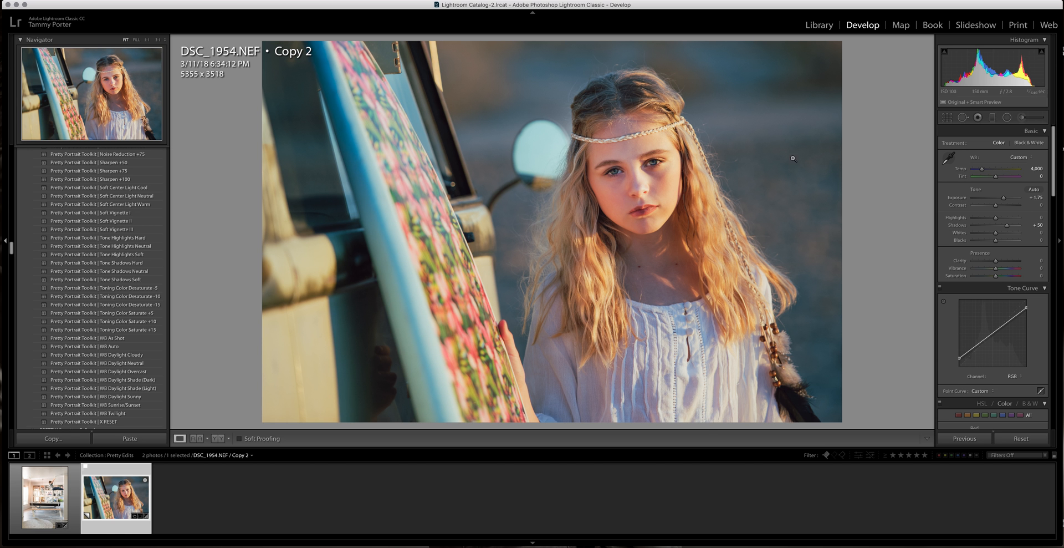
pyautogui.moveTo(778, 183)
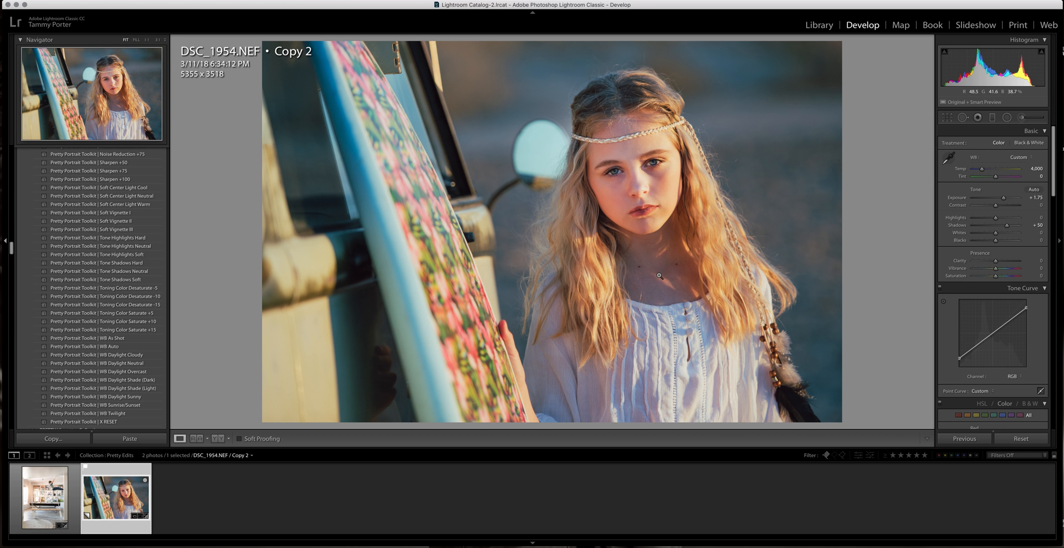
pyautogui.scroll(-3)
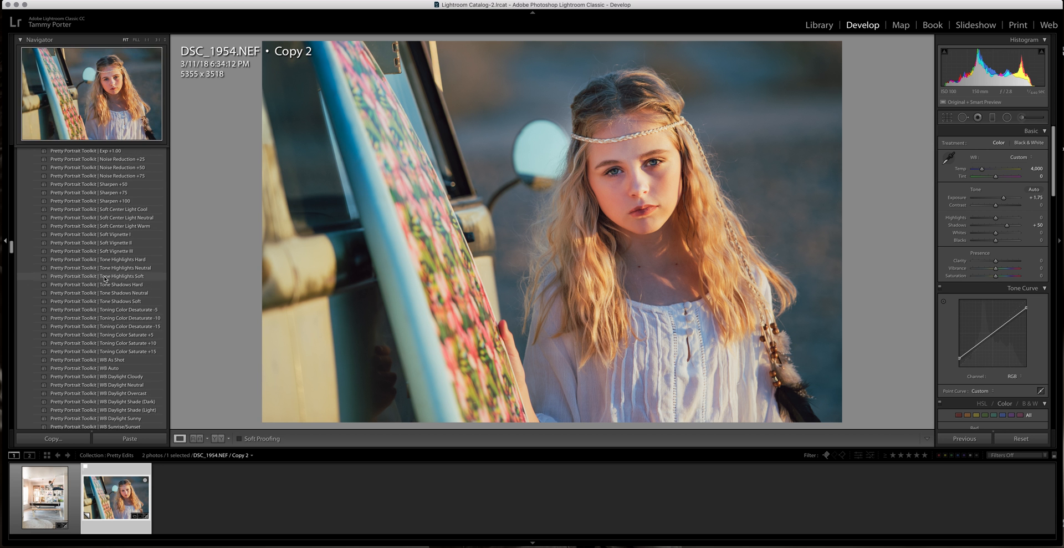
pyautogui.scroll(-3)
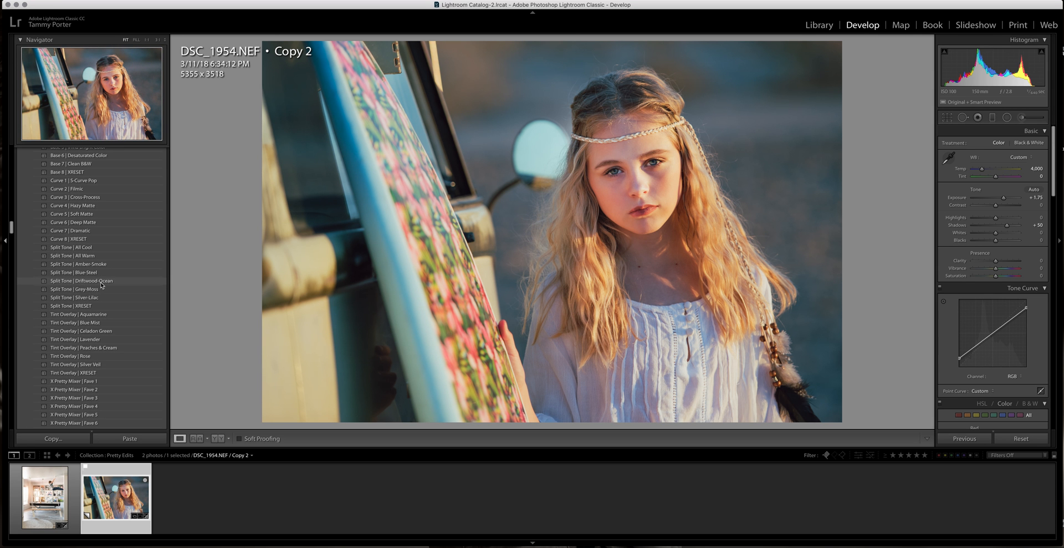
pyautogui.moveTo(97, 276)
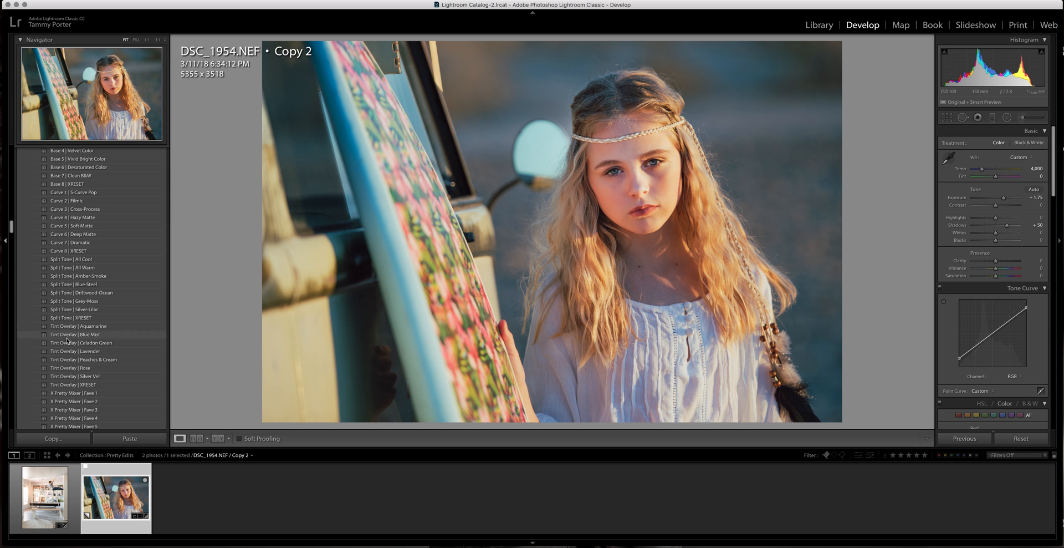
pyautogui.moveTo(89, 351)
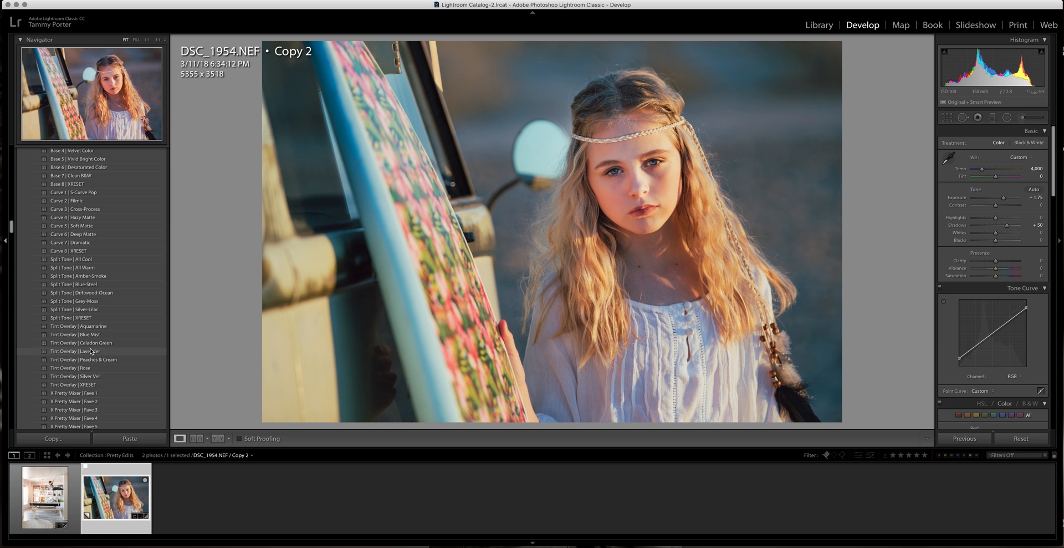
pyautogui.scroll(-3)
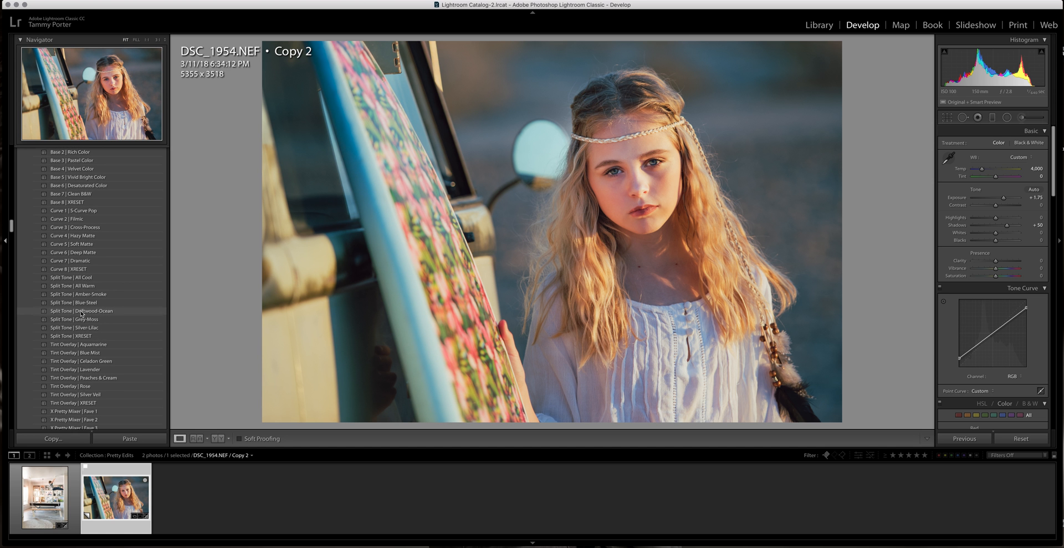
pyautogui.moveTo(82, 311)
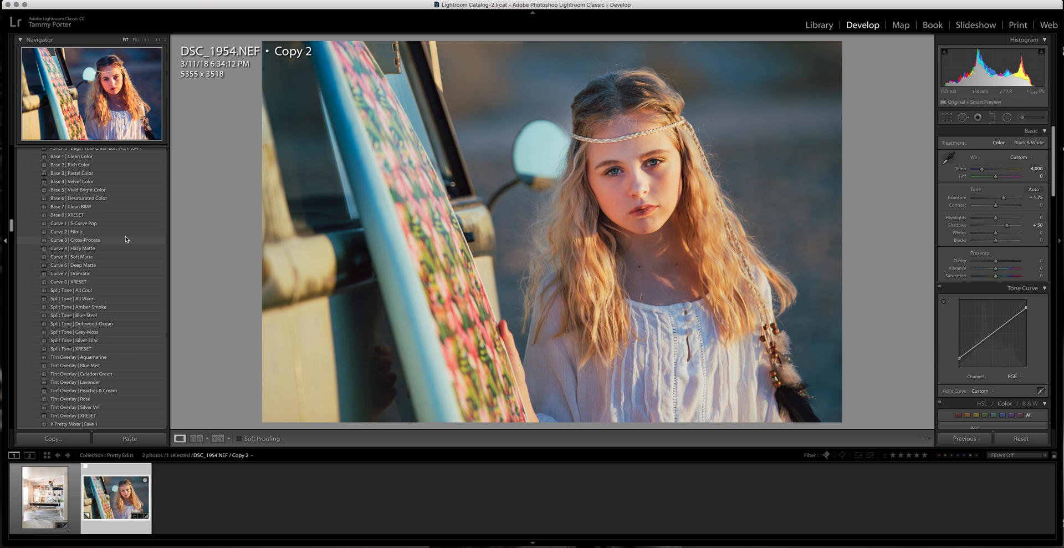
pyautogui.moveTo(517, 248)
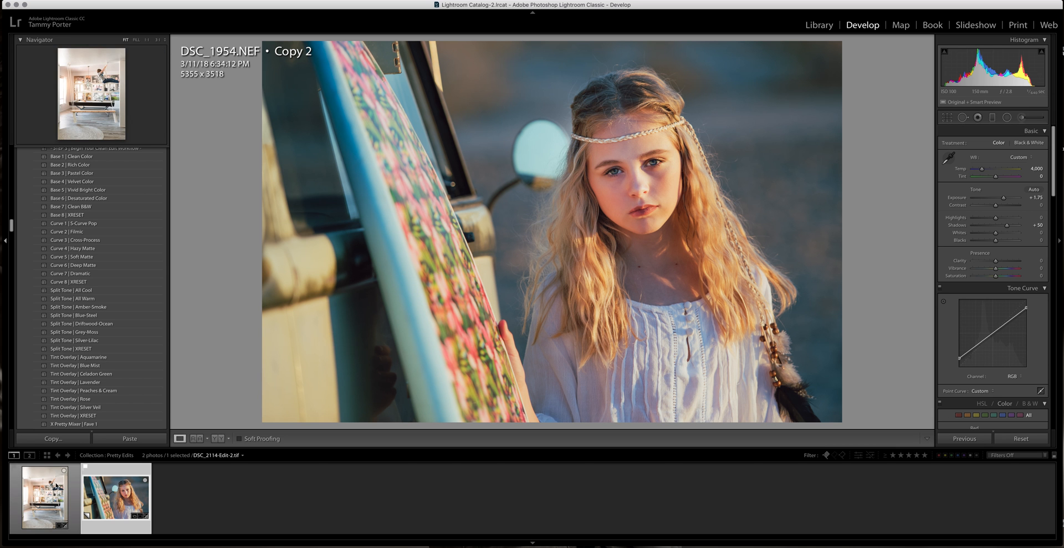
pyautogui.click(115, 499)
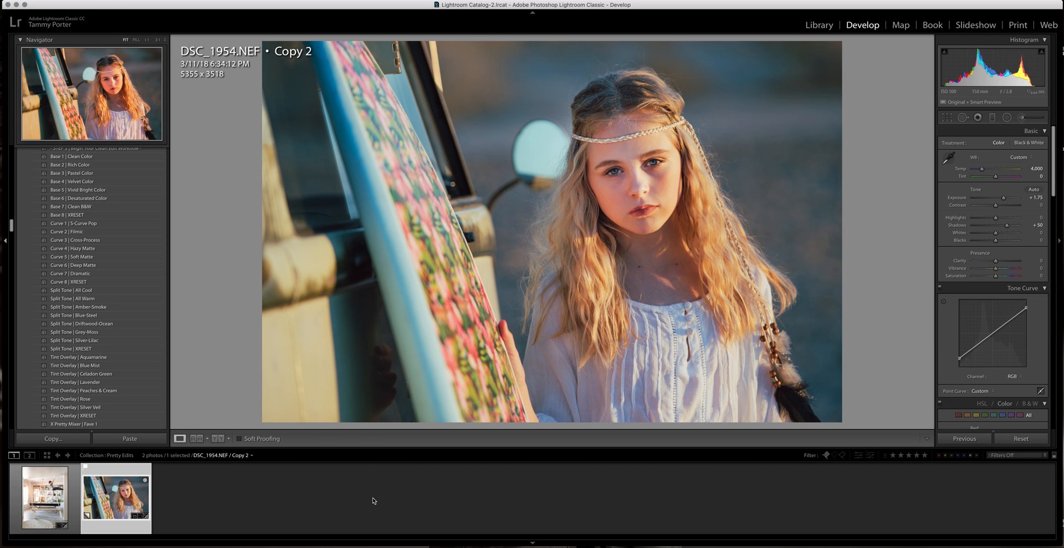
pyautogui.moveTo(579, 195)
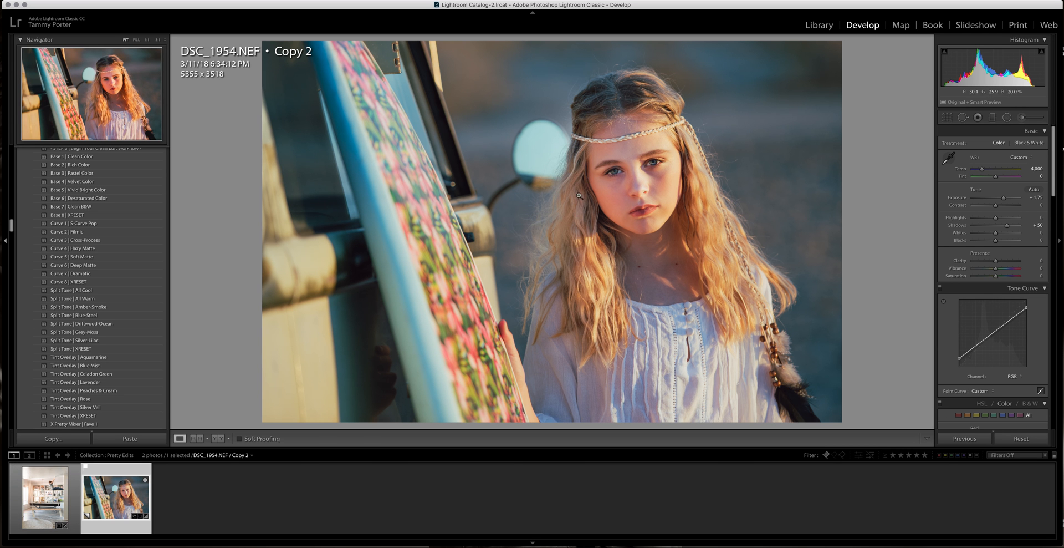